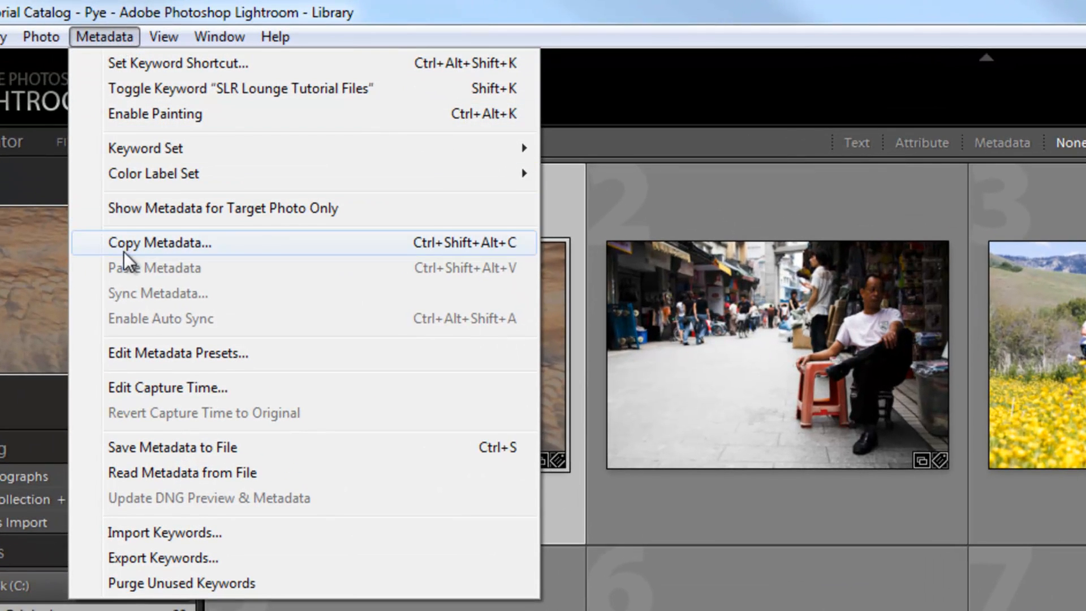
mouse_move(173, 270)
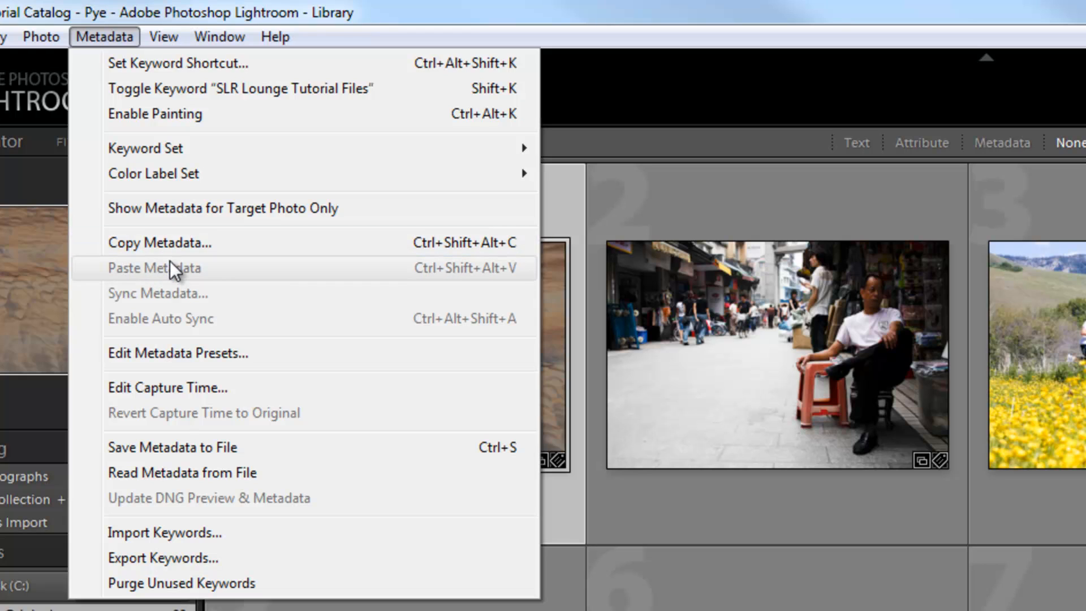
mouse_move(177, 260)
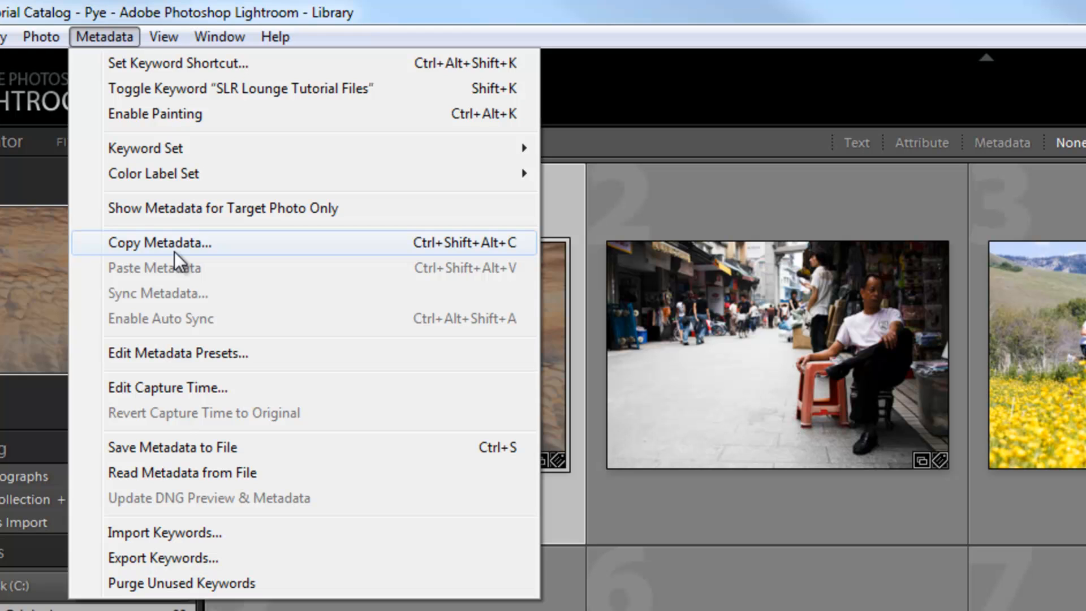
mouse_move(313, 252)
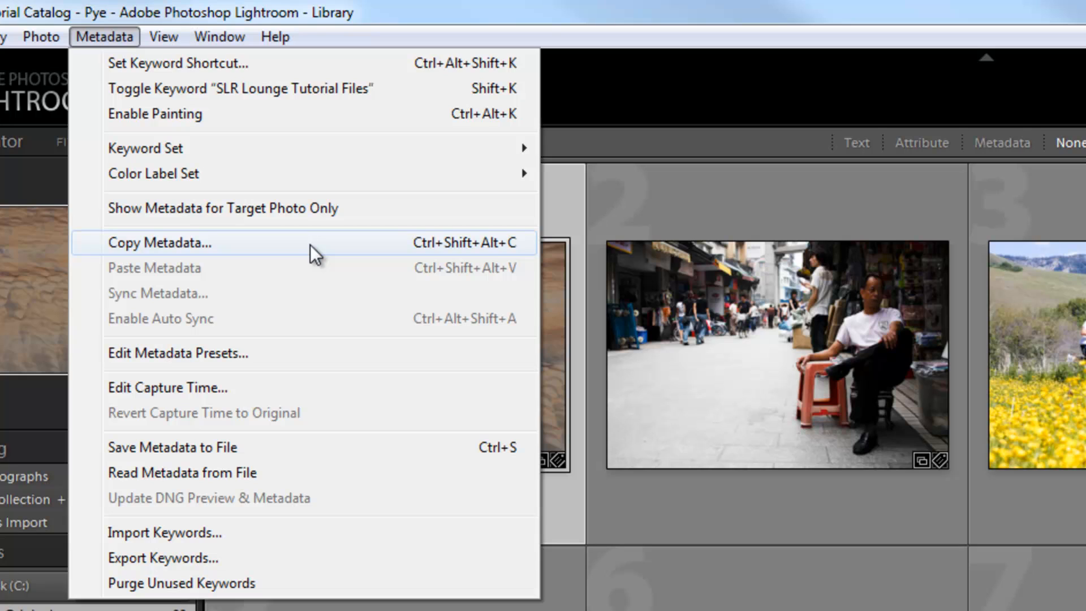
mouse_move(310, 269)
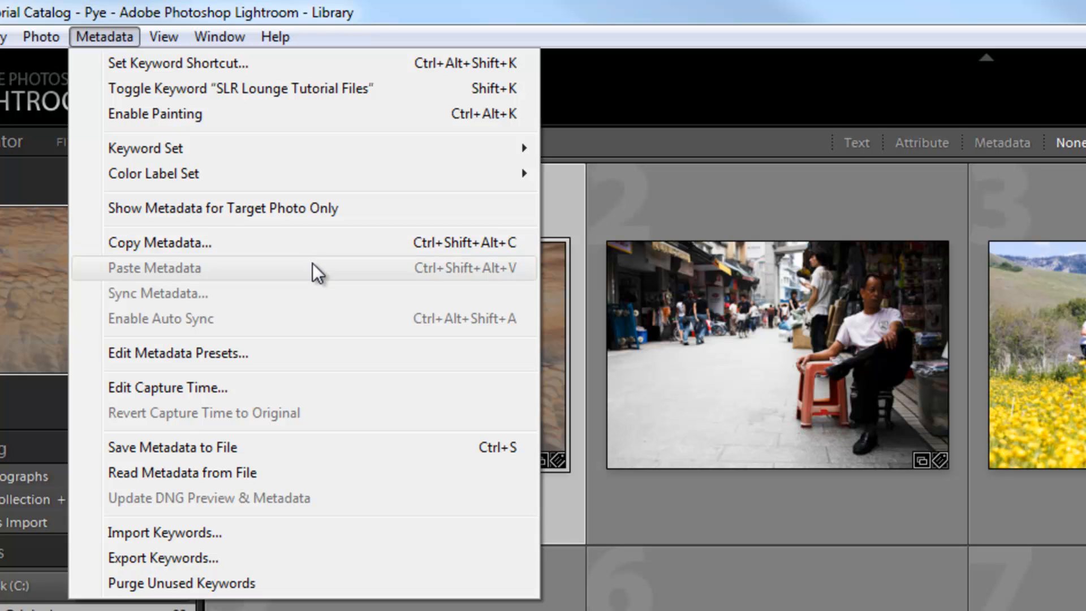
mouse_move(560, 345)
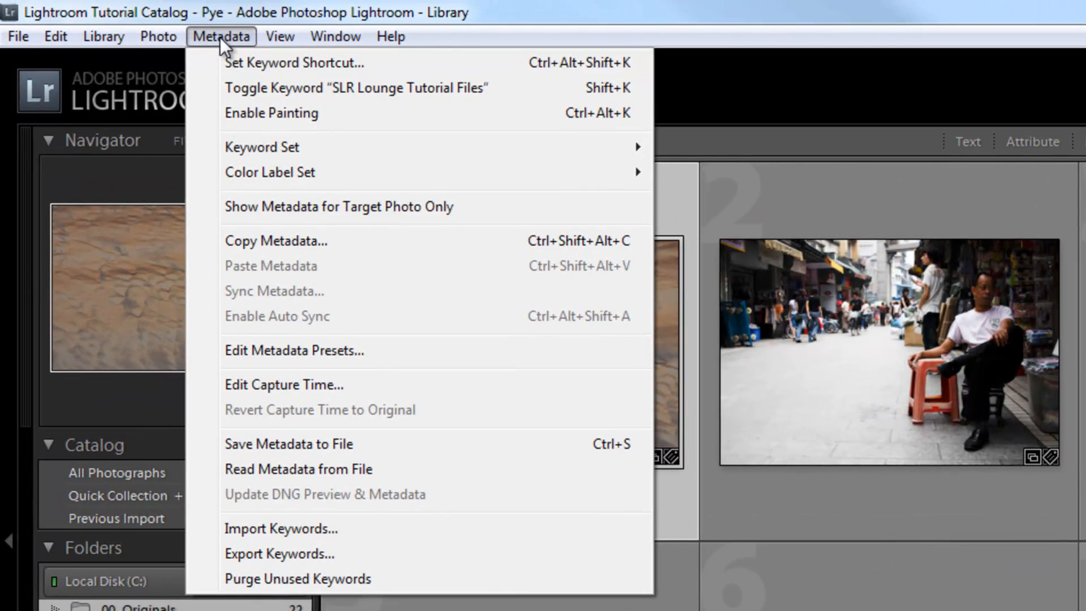
mouse_move(238, 326)
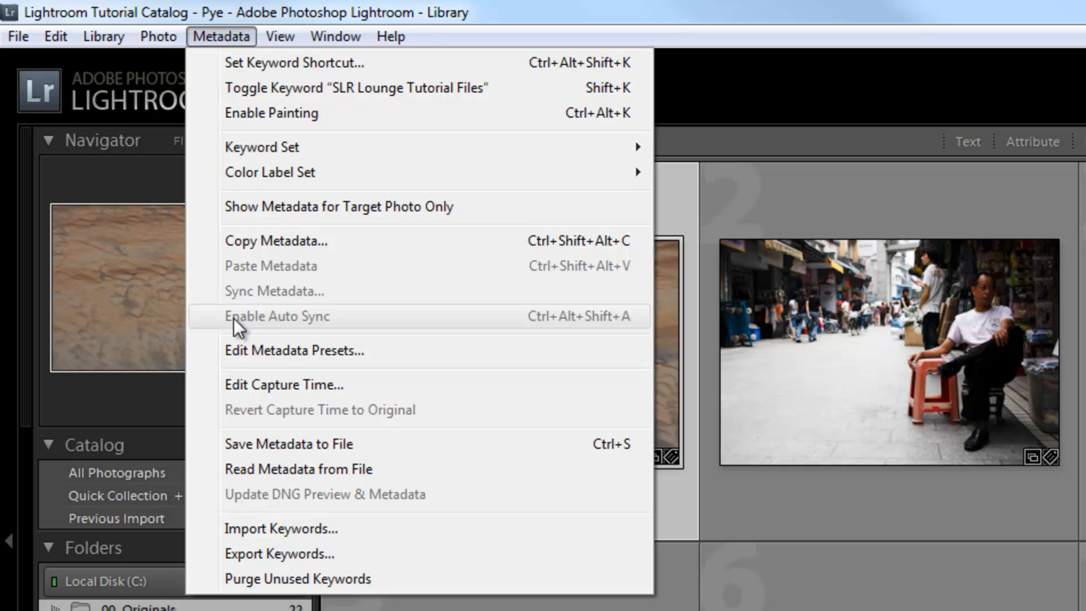
mouse_move(201, 48)
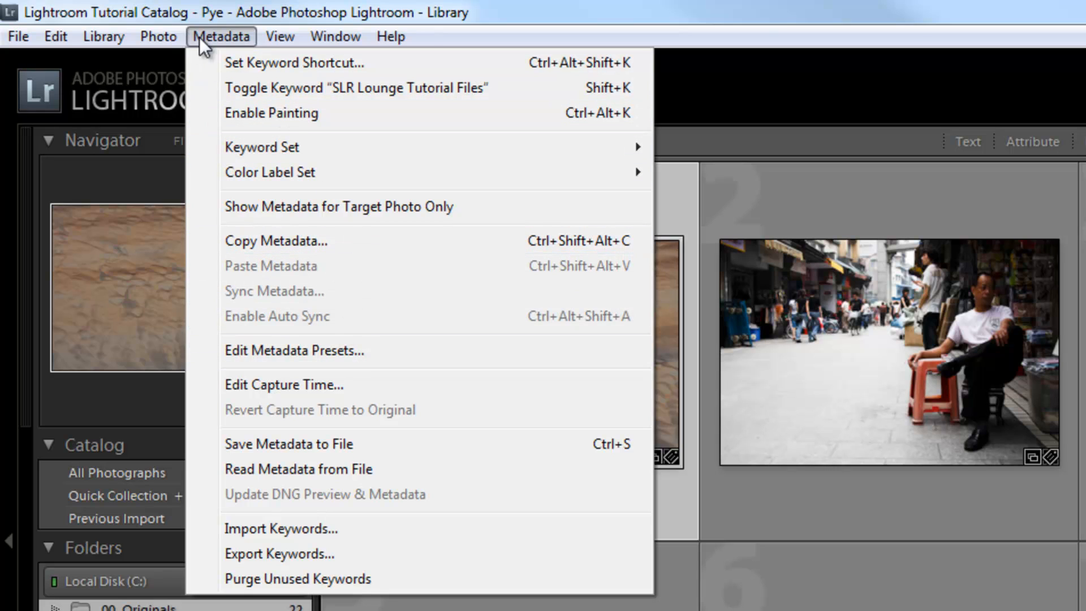
mouse_move(336, 339)
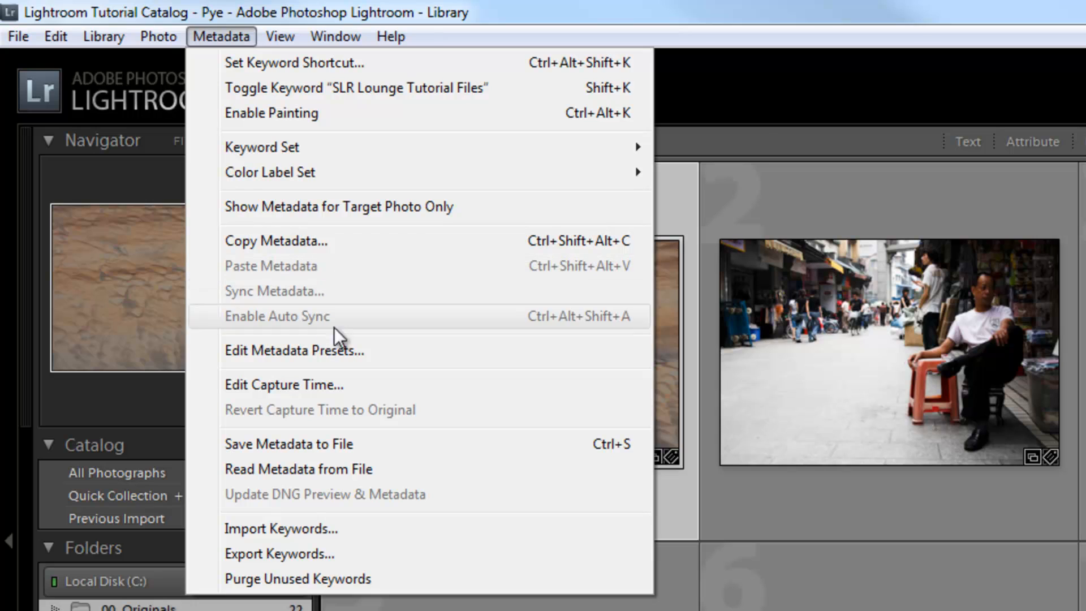
mouse_move(375, 246)
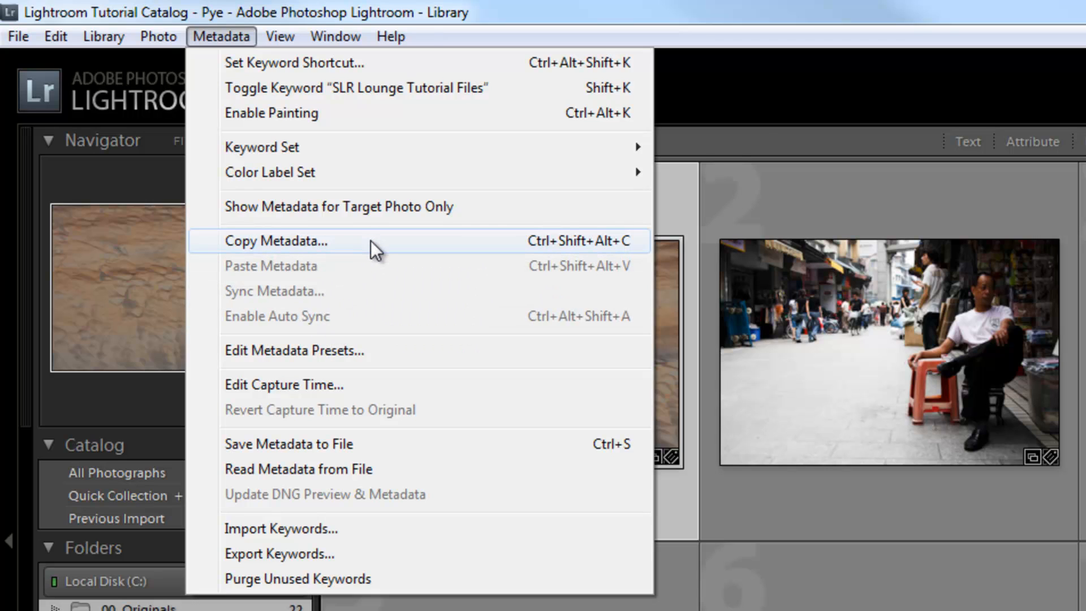
mouse_move(340, 393)
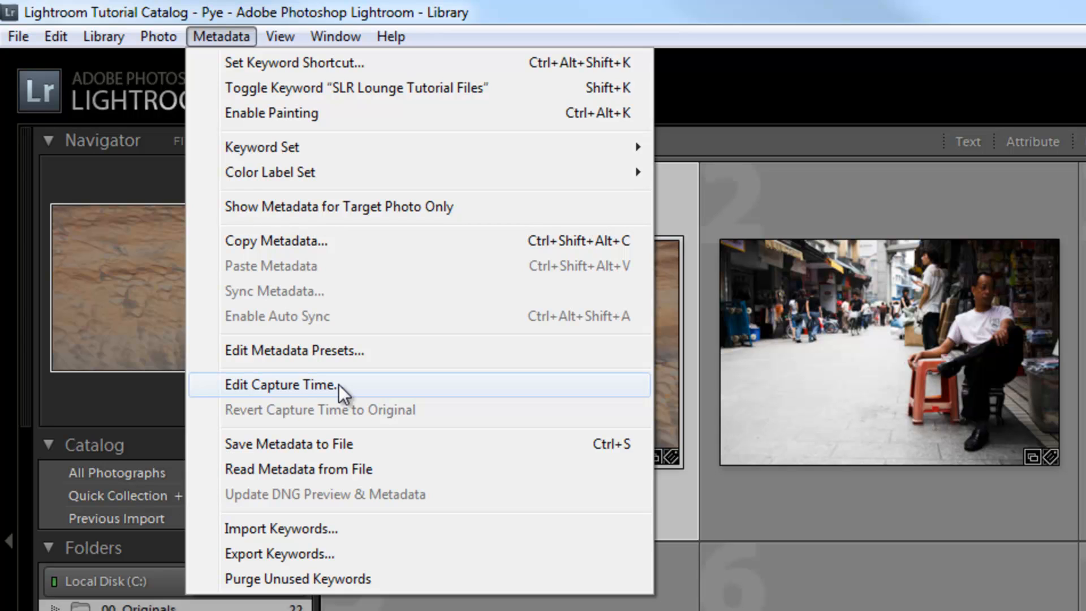
mouse_move(232, 416)
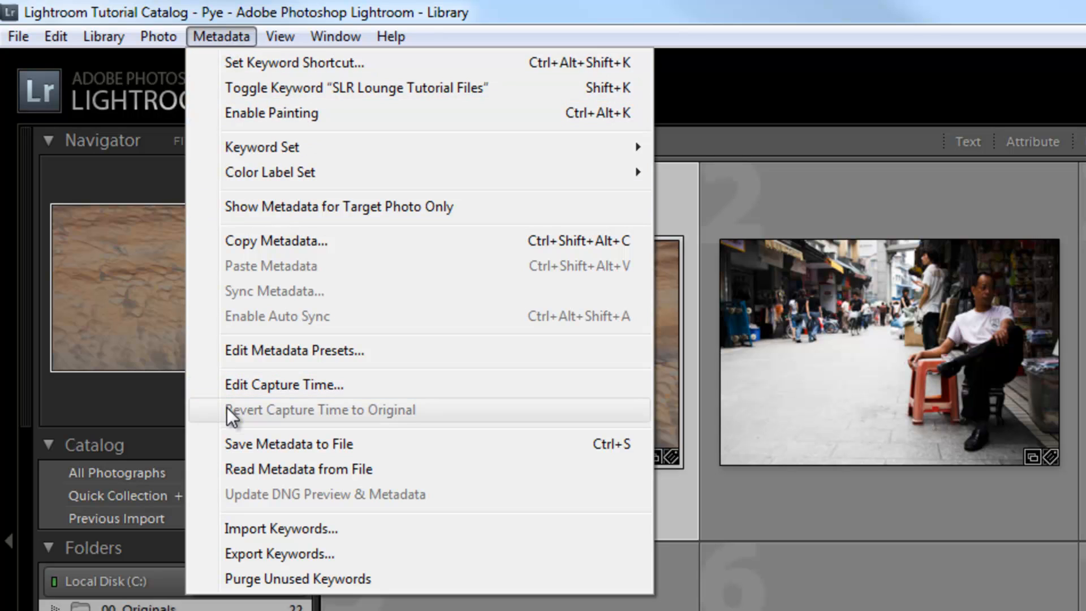
mouse_move(261, 412)
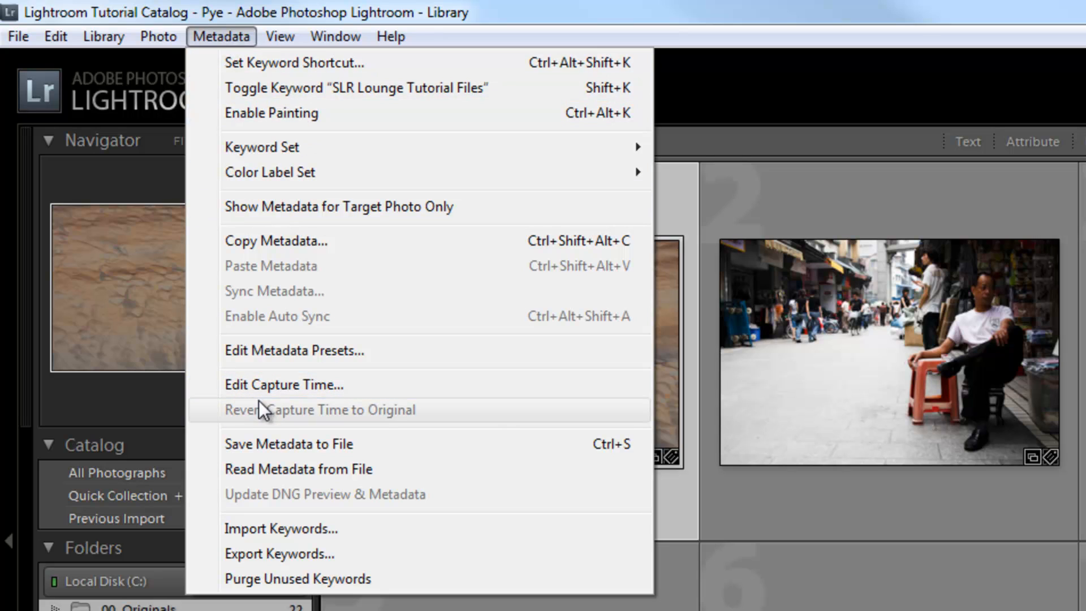
mouse_move(326, 477)
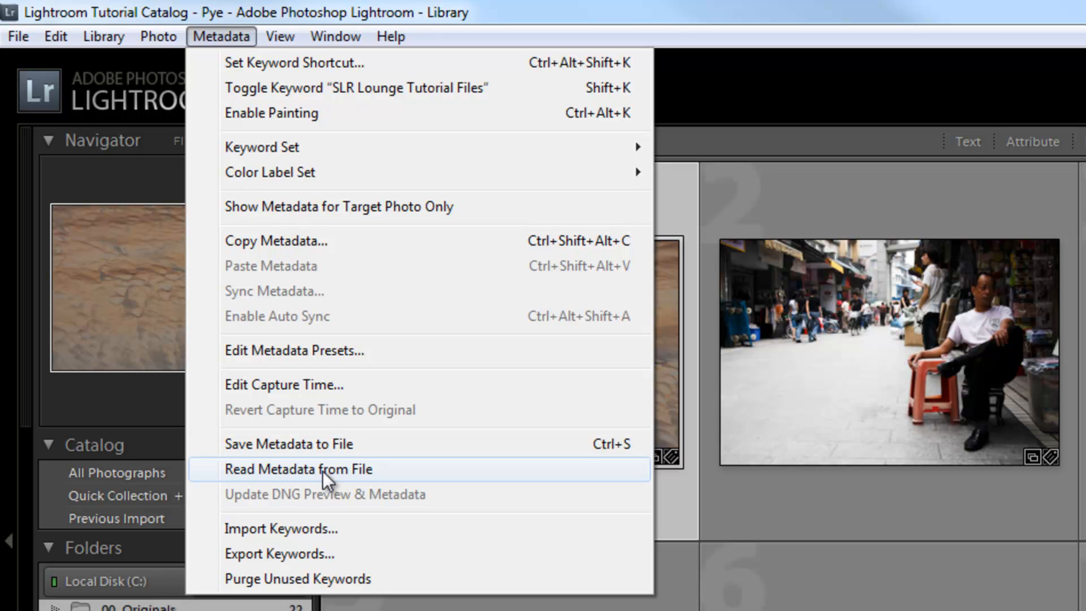
mouse_move(336, 444)
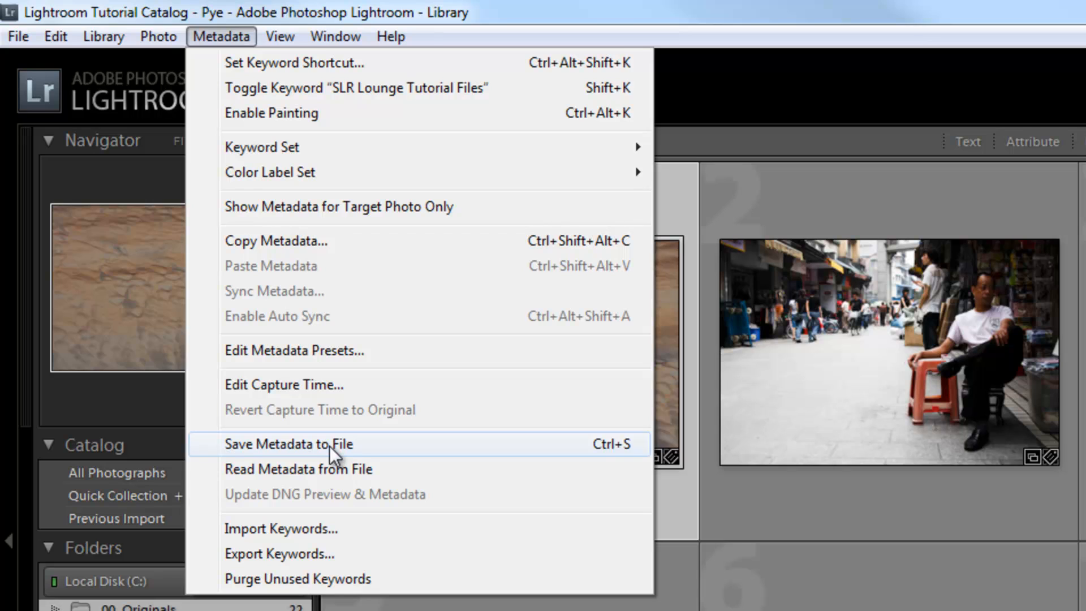
mouse_move(333, 469)
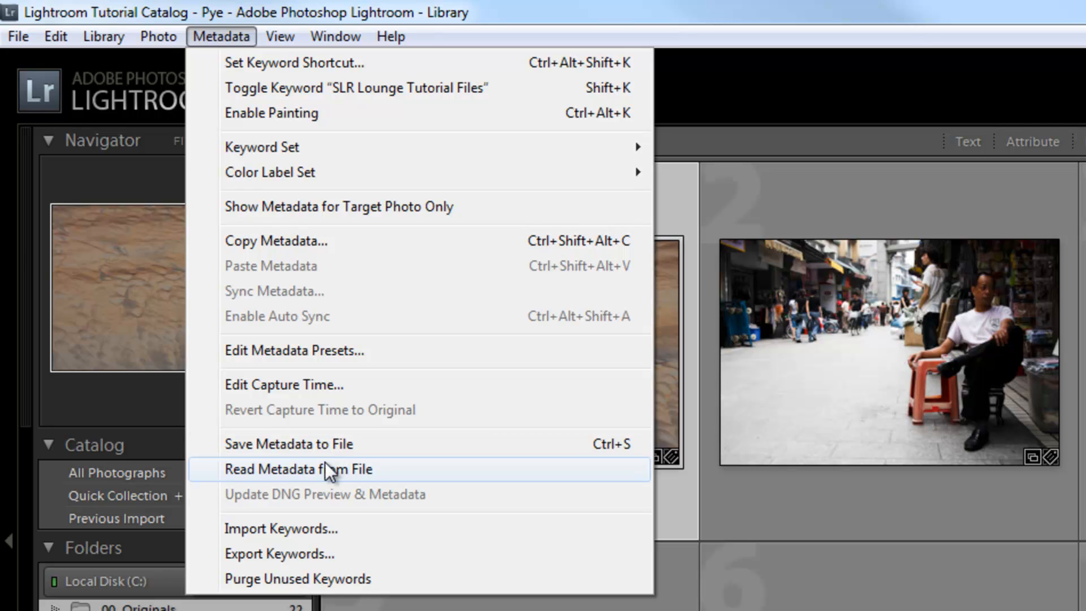
mouse_move(334, 444)
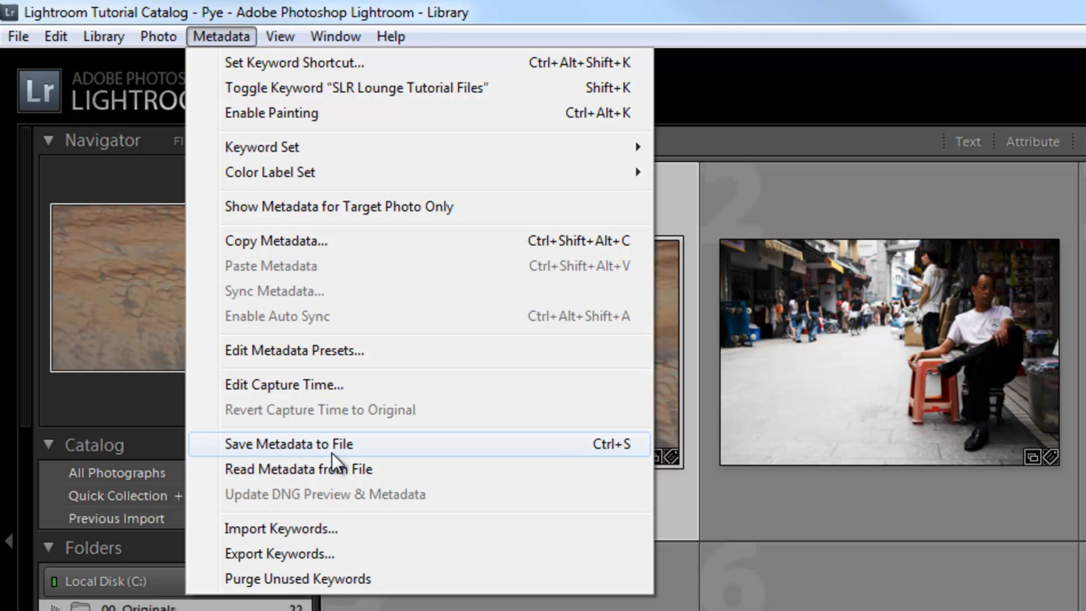
mouse_move(333, 482)
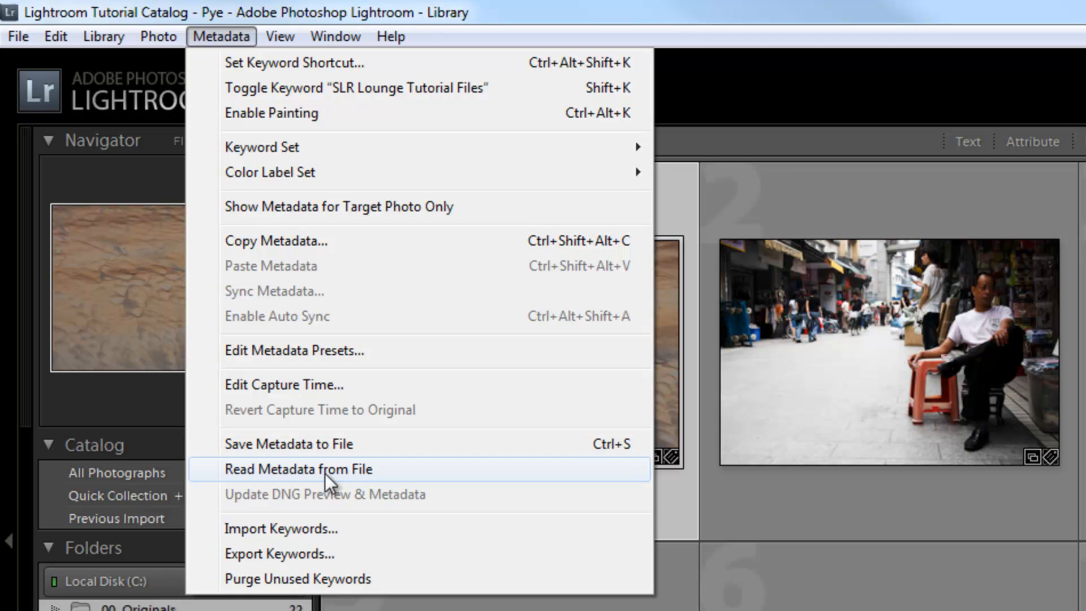
mouse_move(304, 585)
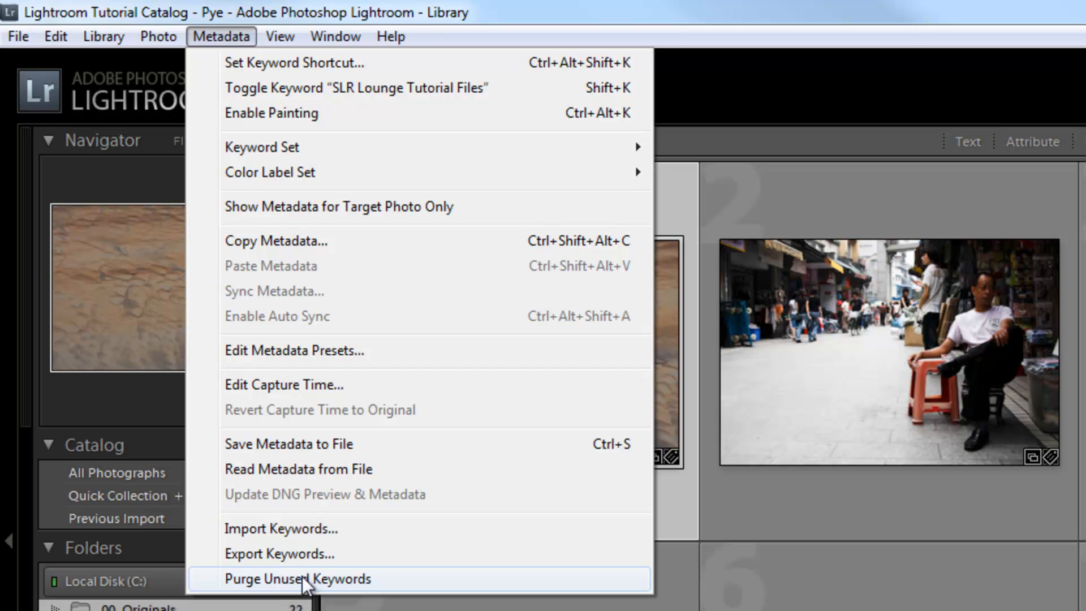
mouse_move(359, 553)
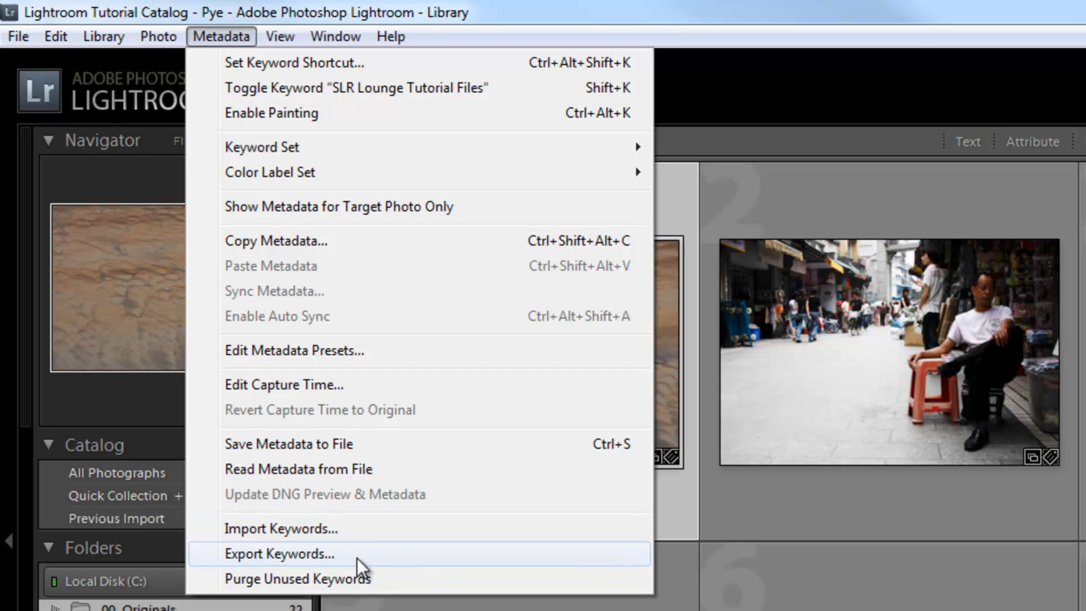
mouse_move(360, 555)
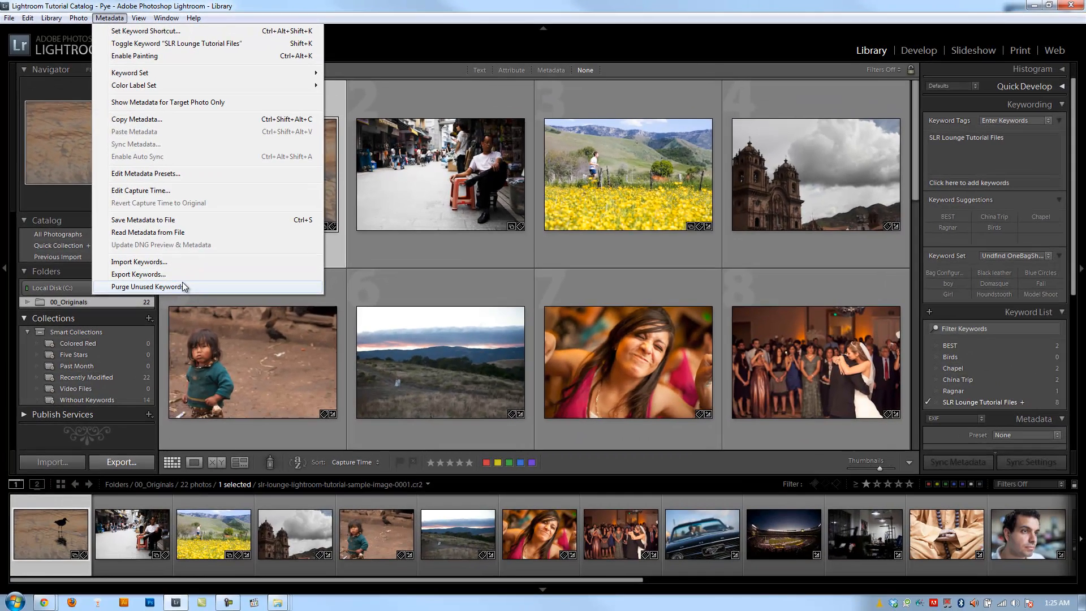
mouse_move(357, 219)
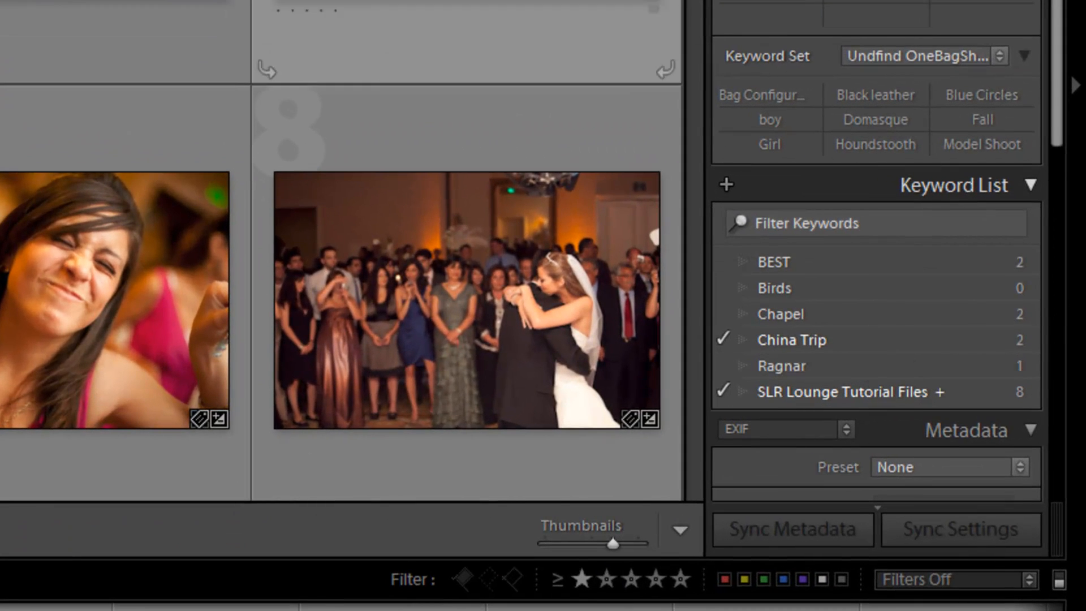
mouse_move(869, 296)
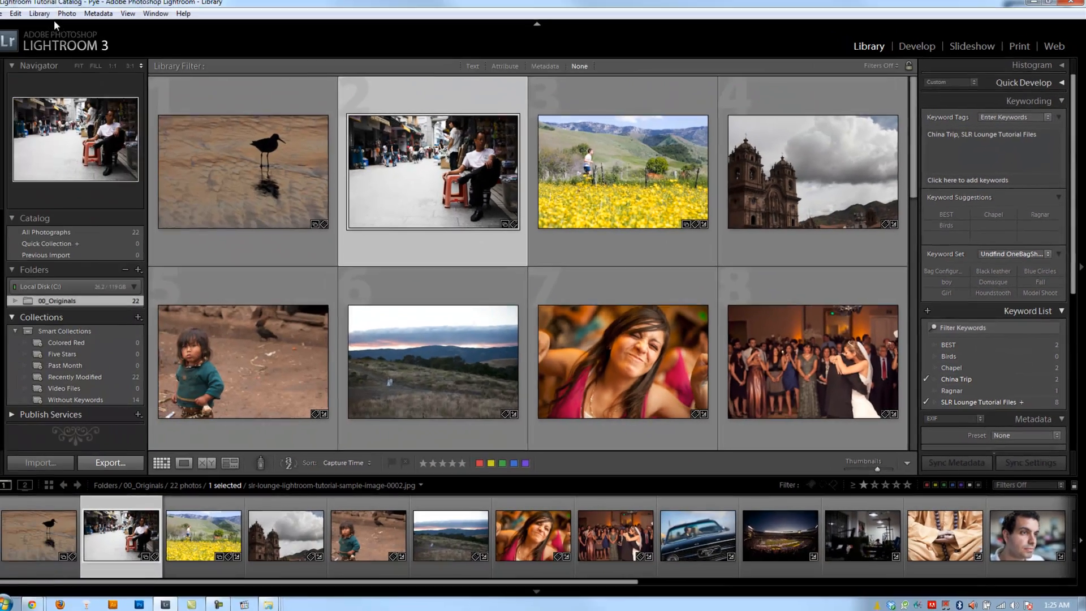
- Purge unused keywords via the Metadata menu so Birds (count 0) leaves the Keyword List
left_click(67, 13)
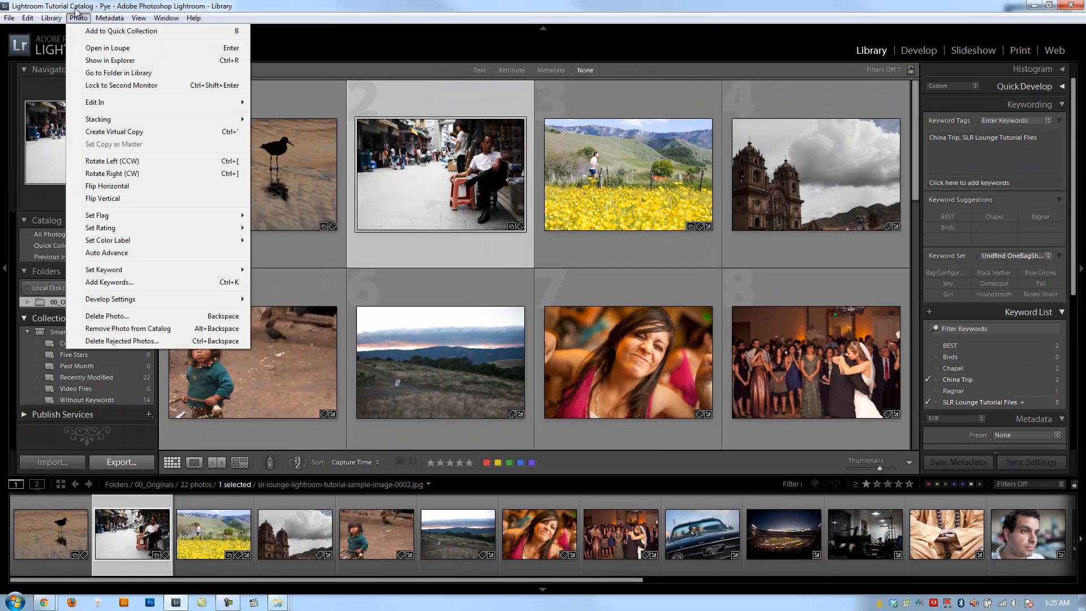
left_click(110, 17)
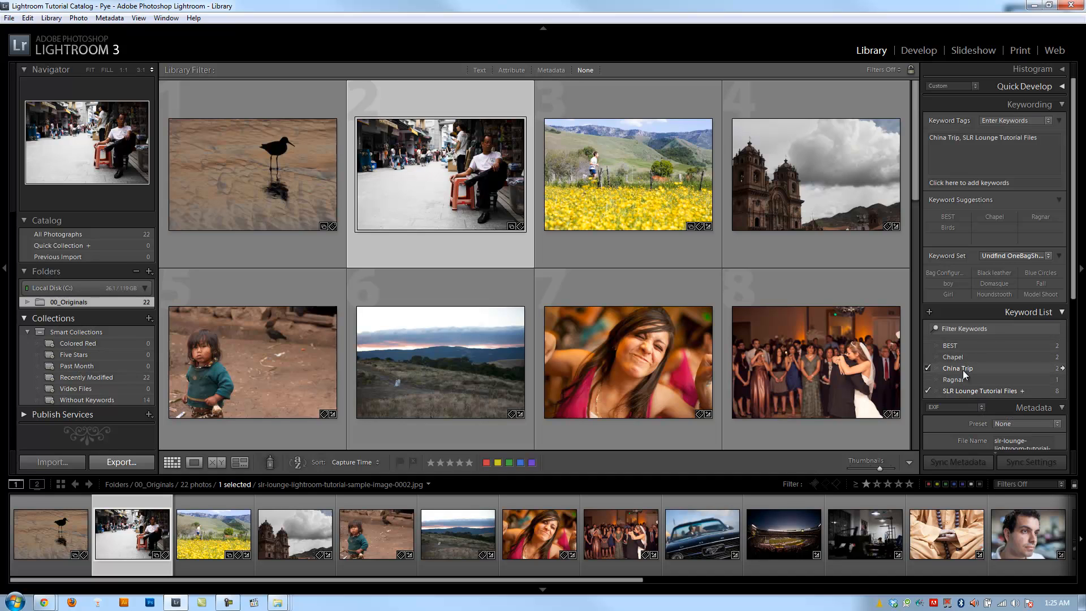
left_click(929, 379)
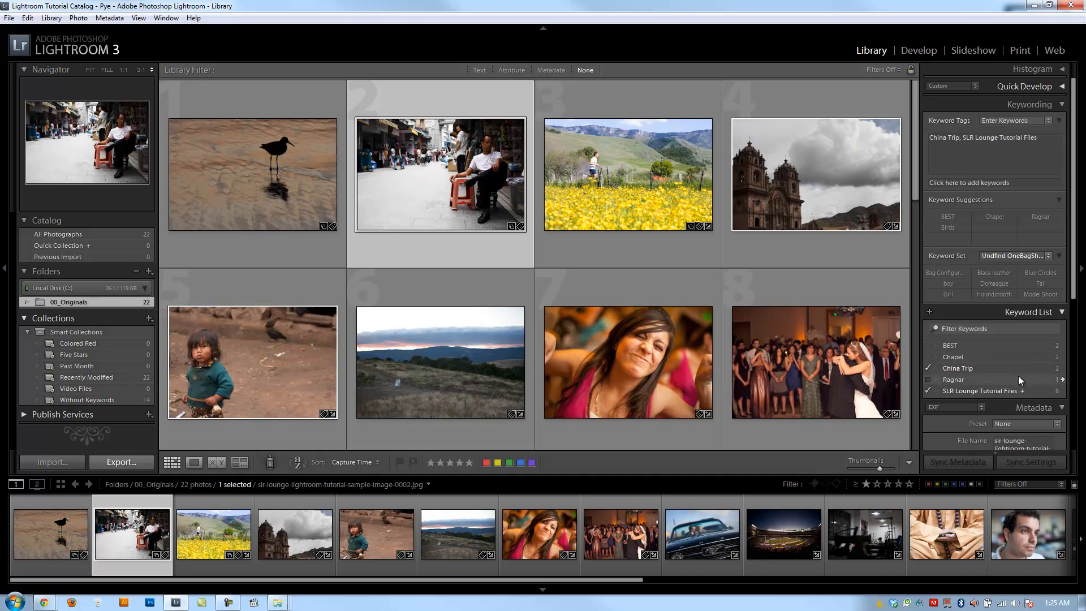
left_click(928, 380)
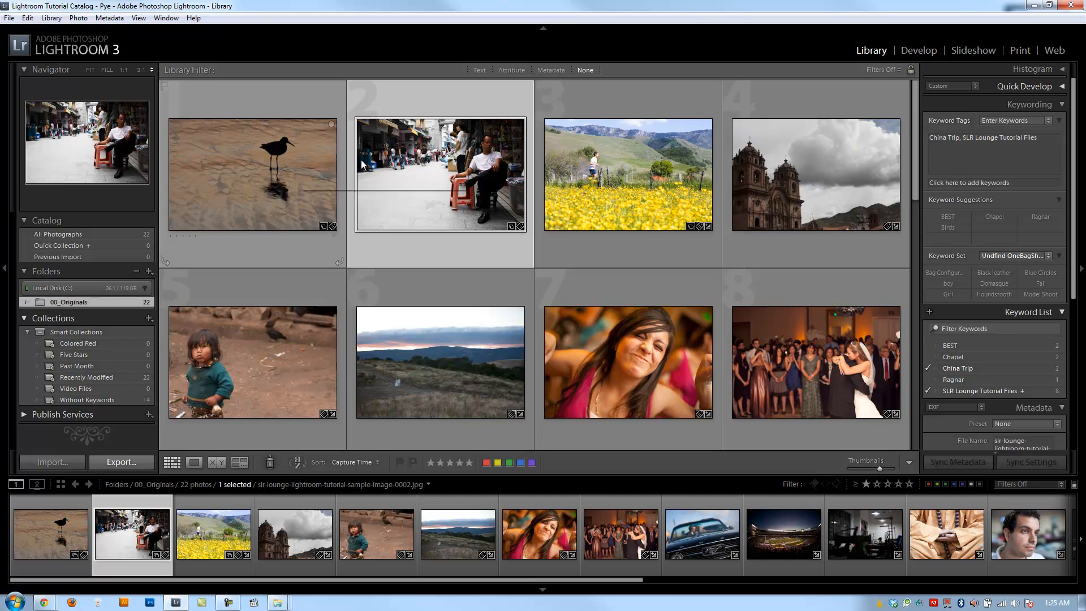
left_click(110, 17)
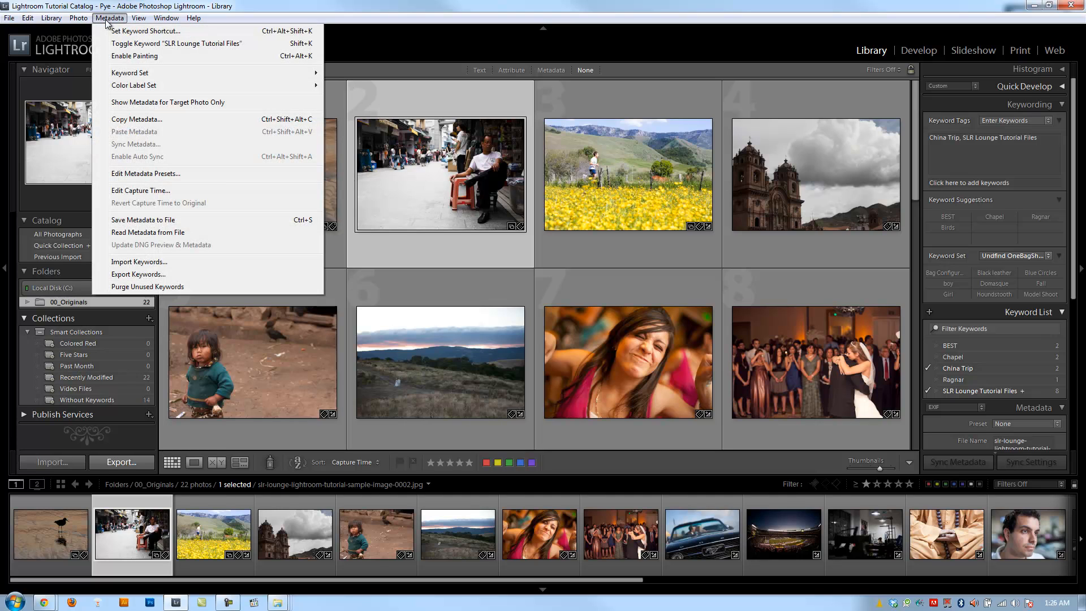